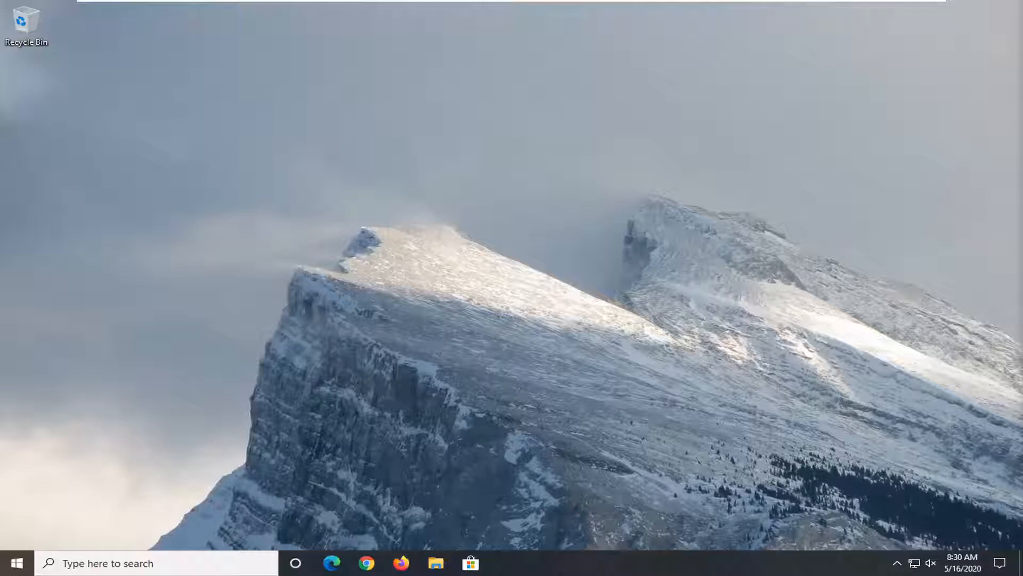
Search the Start menu for Device Manager.
left_click(12, 563)
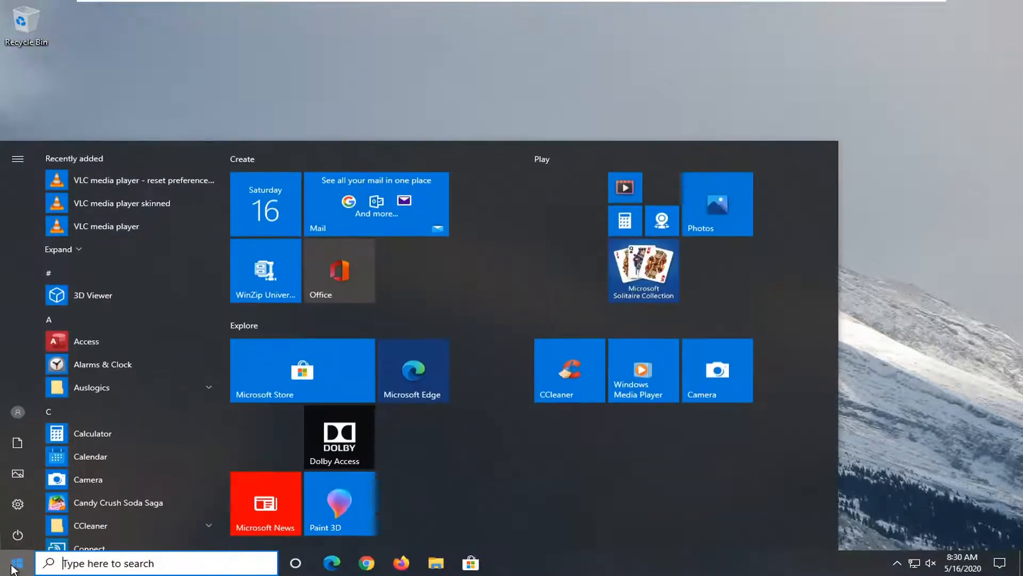
type("devid")
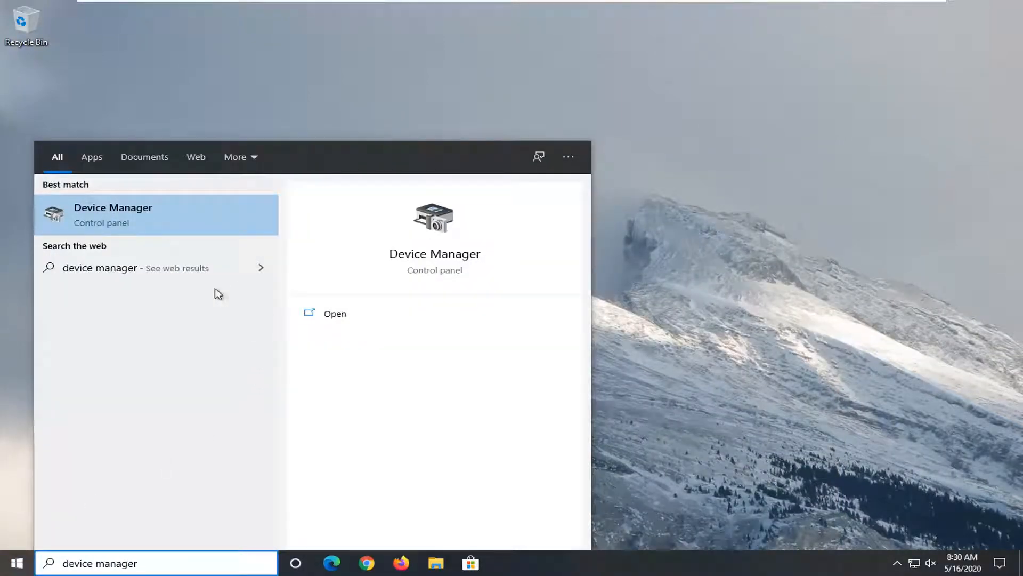
Launch Device Manager and select the Intel(R) 82574L Gigabit Network Connection adapter.
left_click(112, 215)
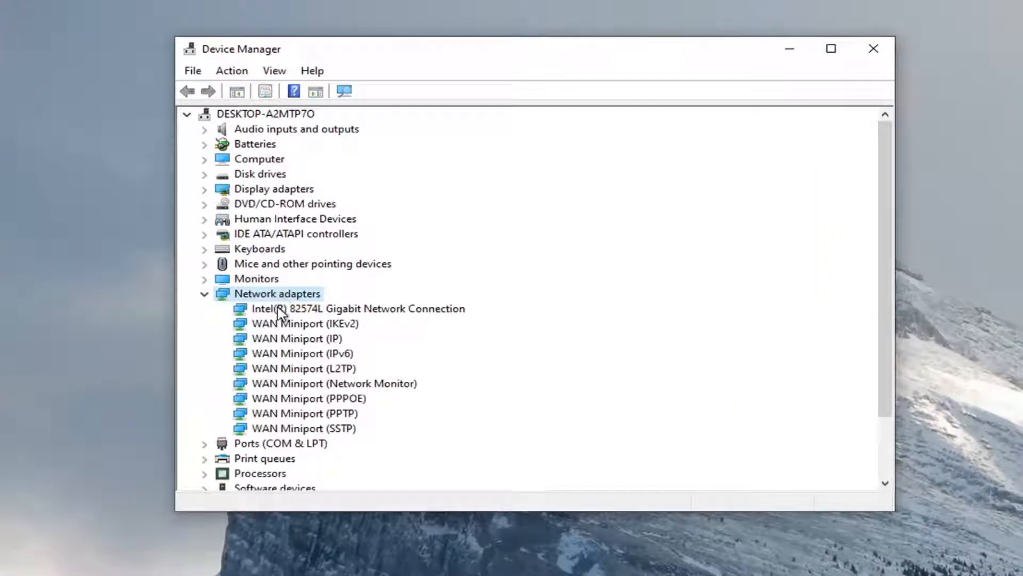
left_click(357, 308)
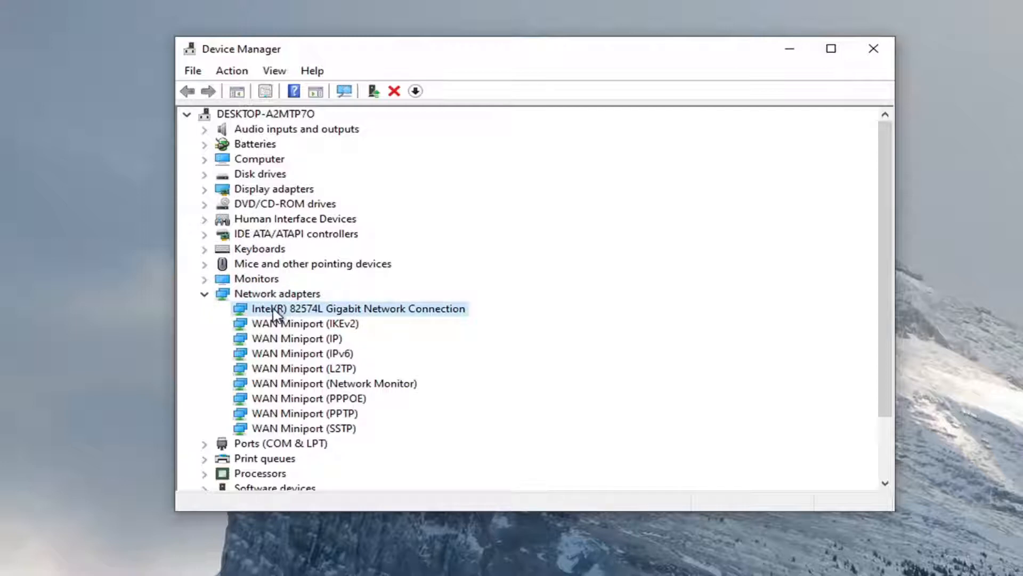
mouse_move(302, 390)
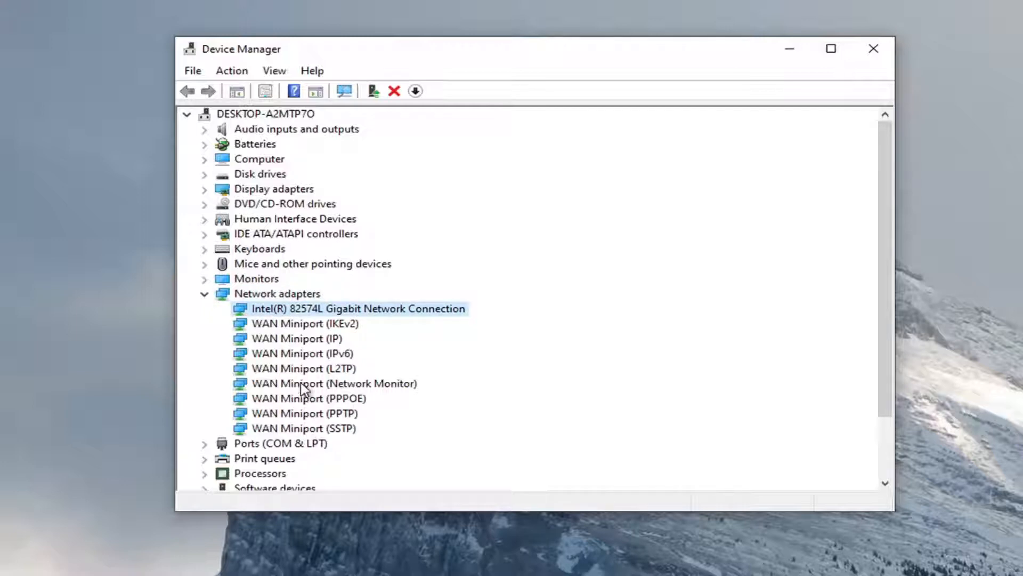
mouse_move(314, 310)
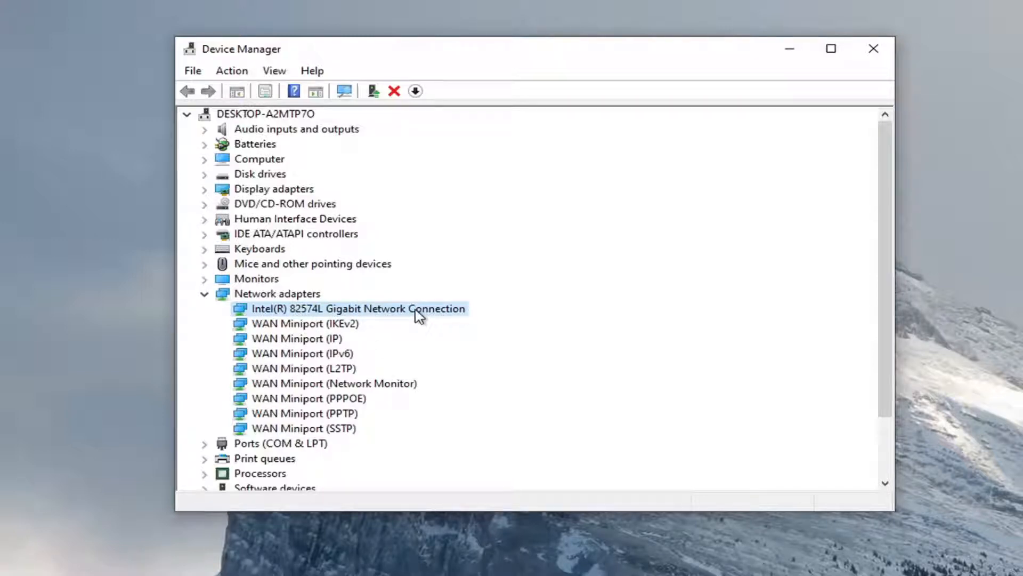
Uncheck 'Allow the computer to turn off this device' in the Intel adapter's Power Management properties.
right_click(358, 308)
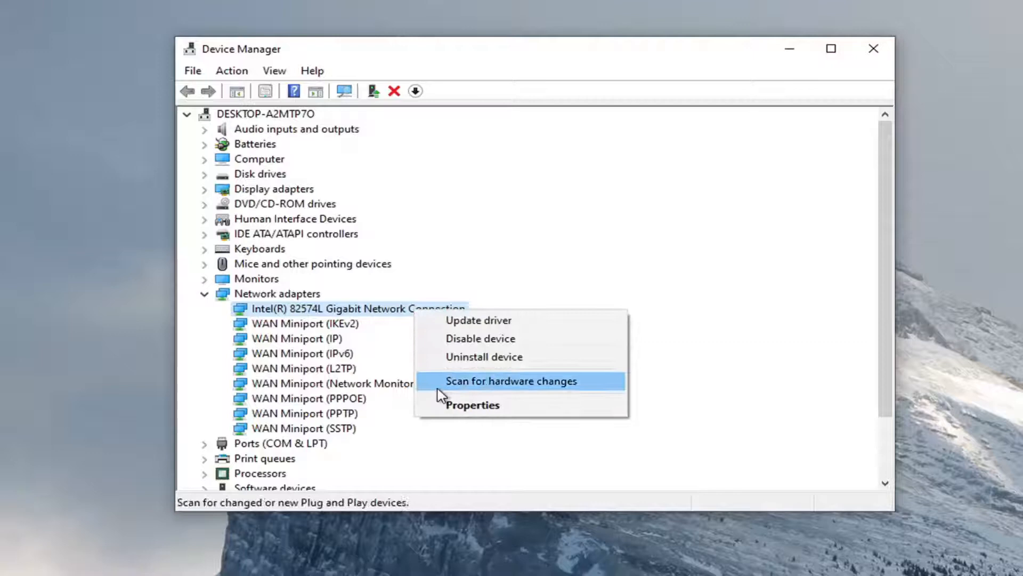
left_click(472, 405)
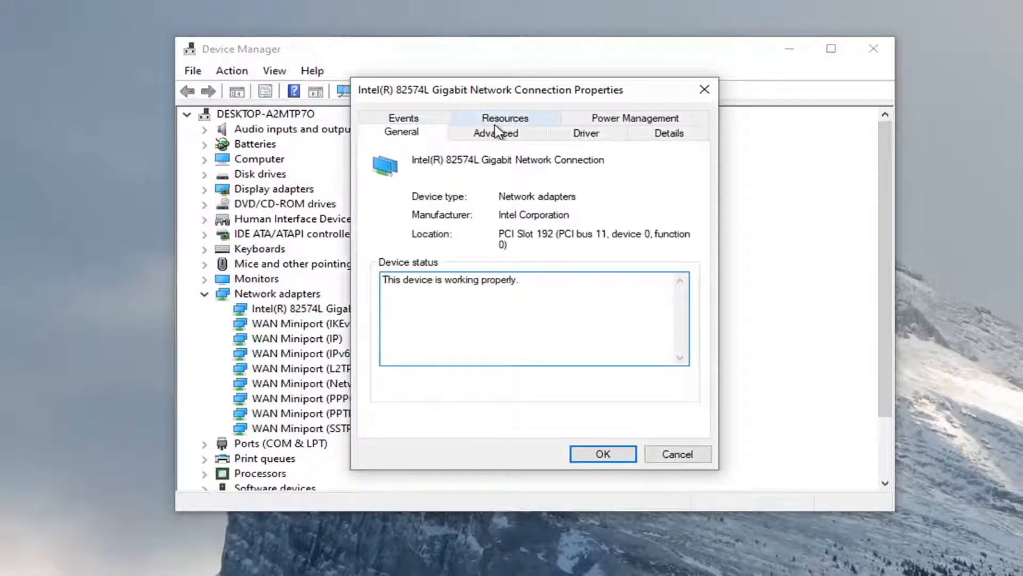
left_click(634, 131)
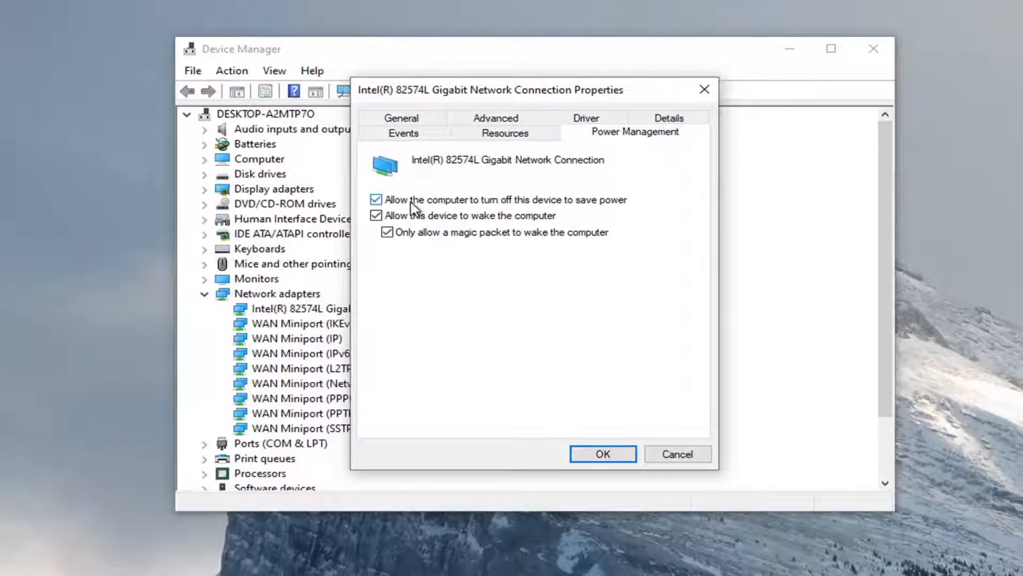
left_click(376, 200)
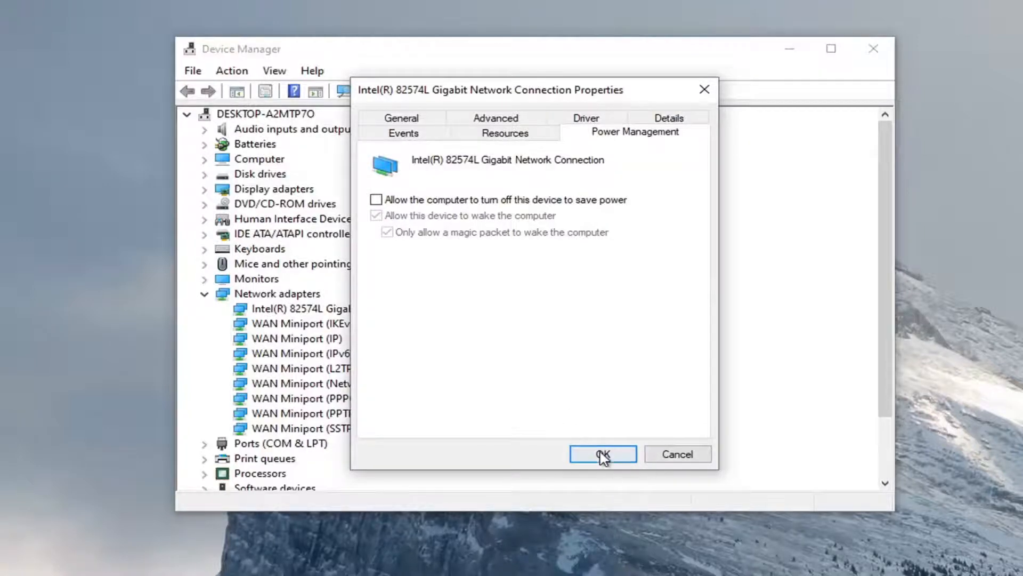
left_click(602, 453)
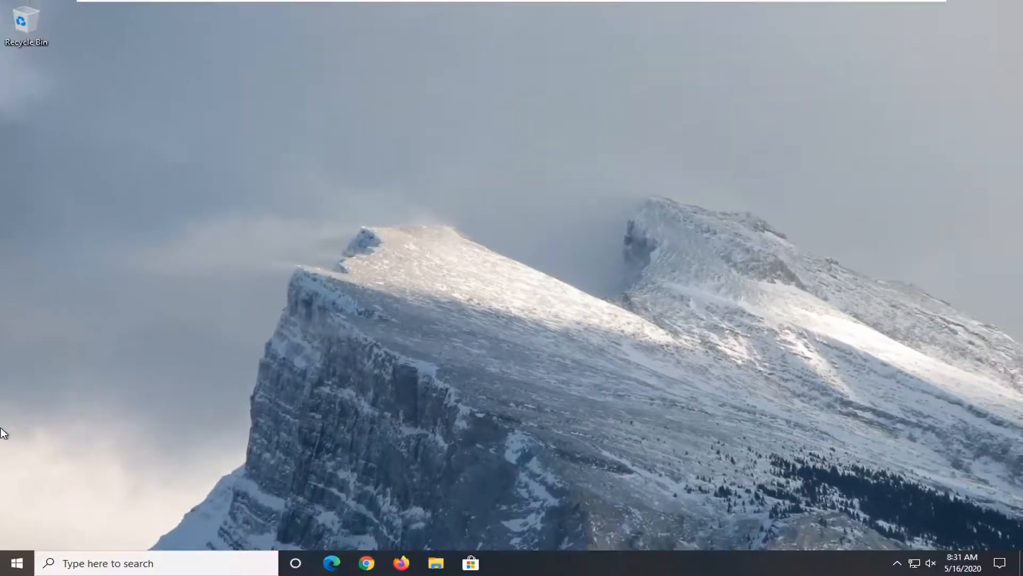
Search Start for troubleshoot and open the Troubleshoot settings page.
left_click(15, 563)
type("troubleshoot")
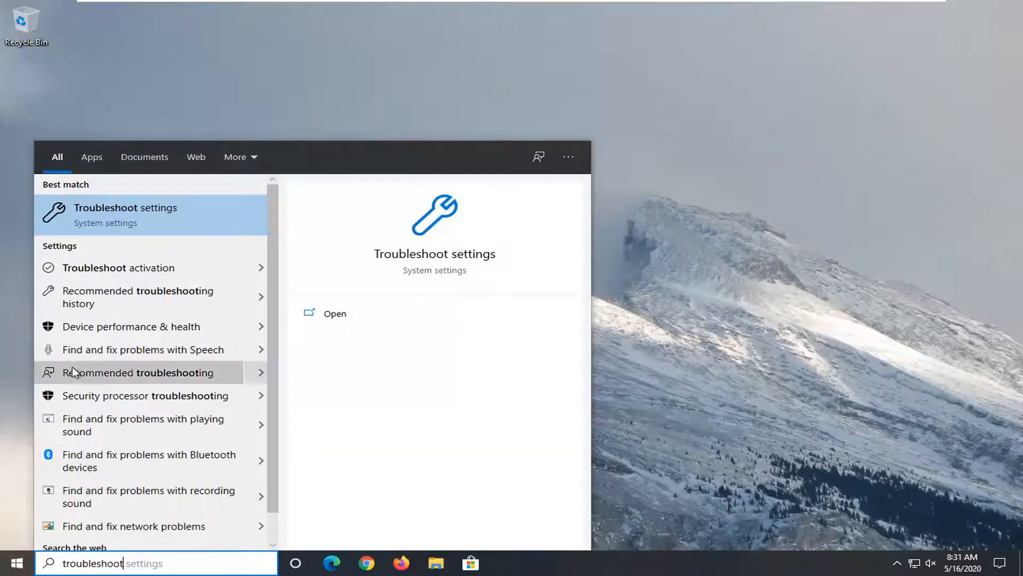
left_click(126, 215)
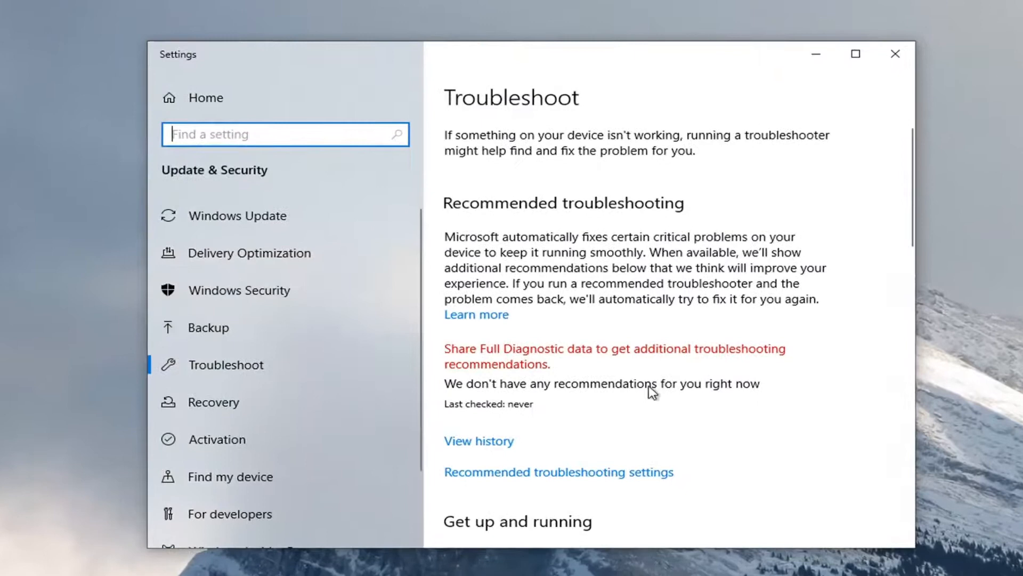
Scroll the Troubleshoot page down to the Network Adapter troubleshooter entry.
scroll("down", 3)
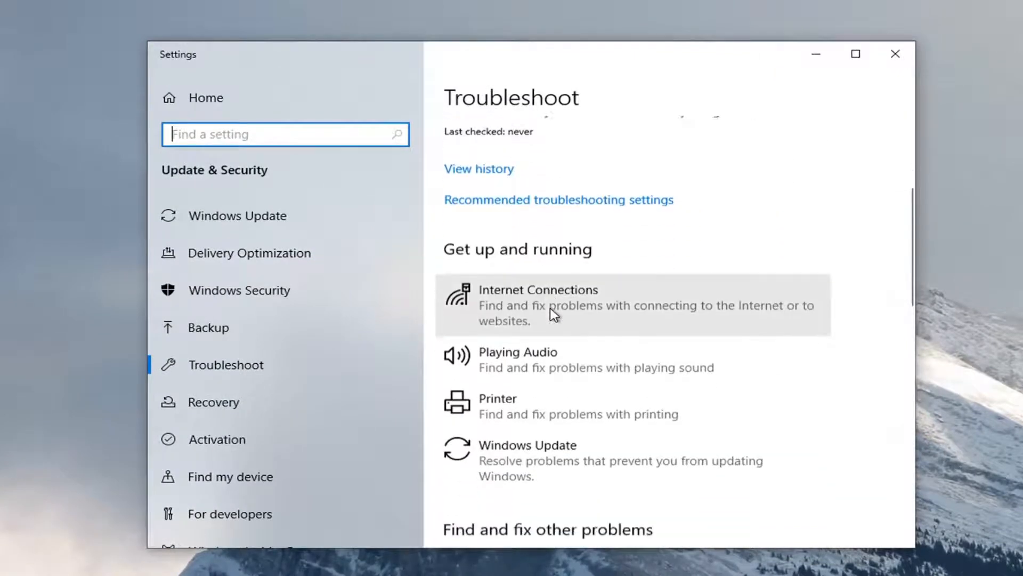
scroll("down", 3)
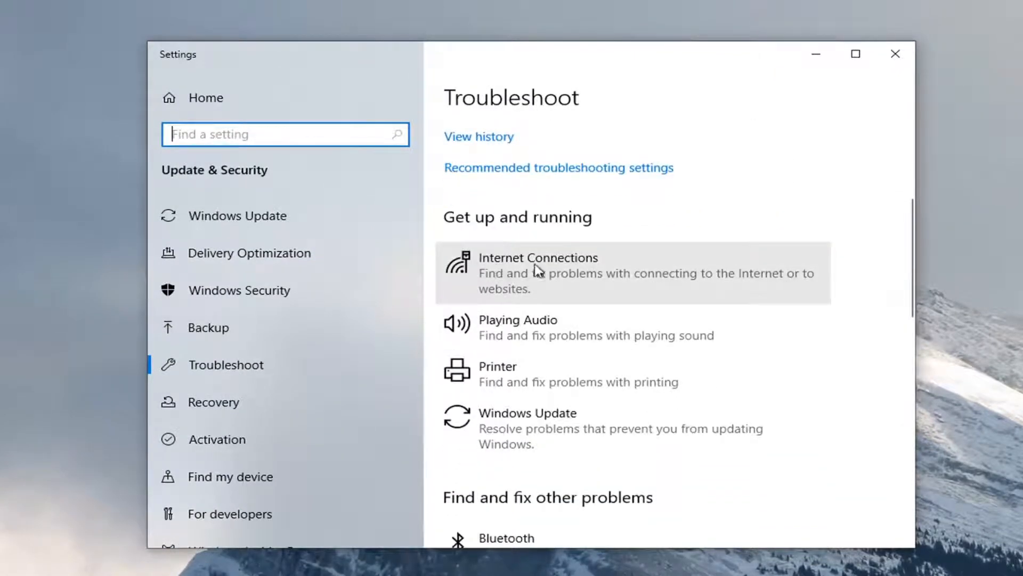
scroll("down", 3)
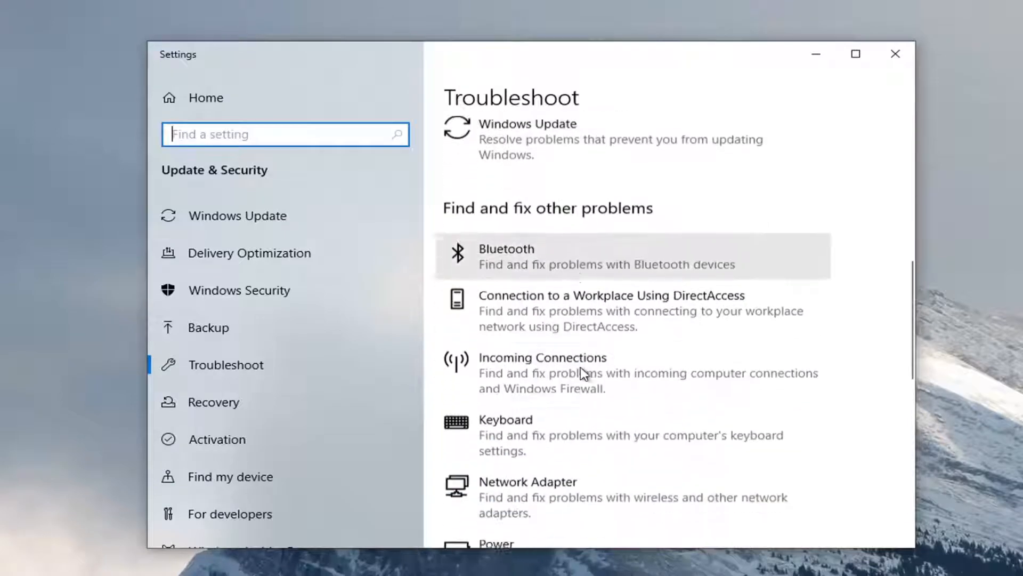
scroll("down", 3)
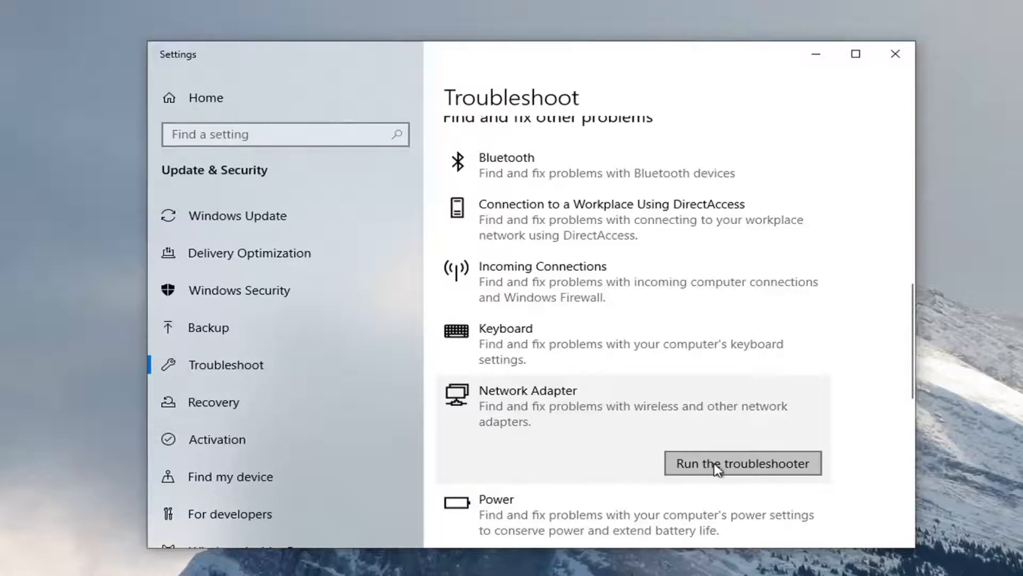
Run the Network Adapter troubleshooter, then close the Settings window.
left_click(742, 462)
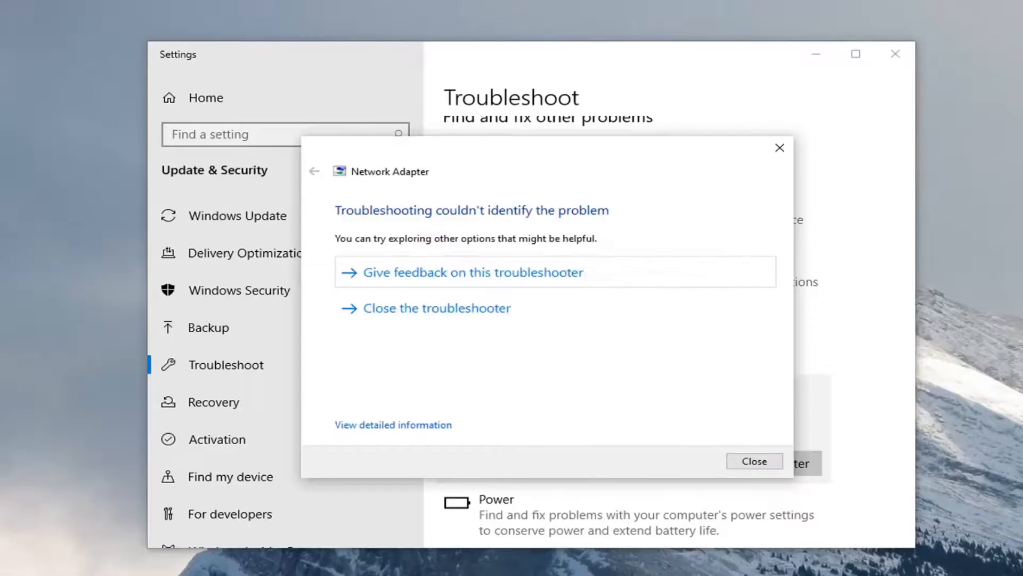
mouse_move(599, 175)
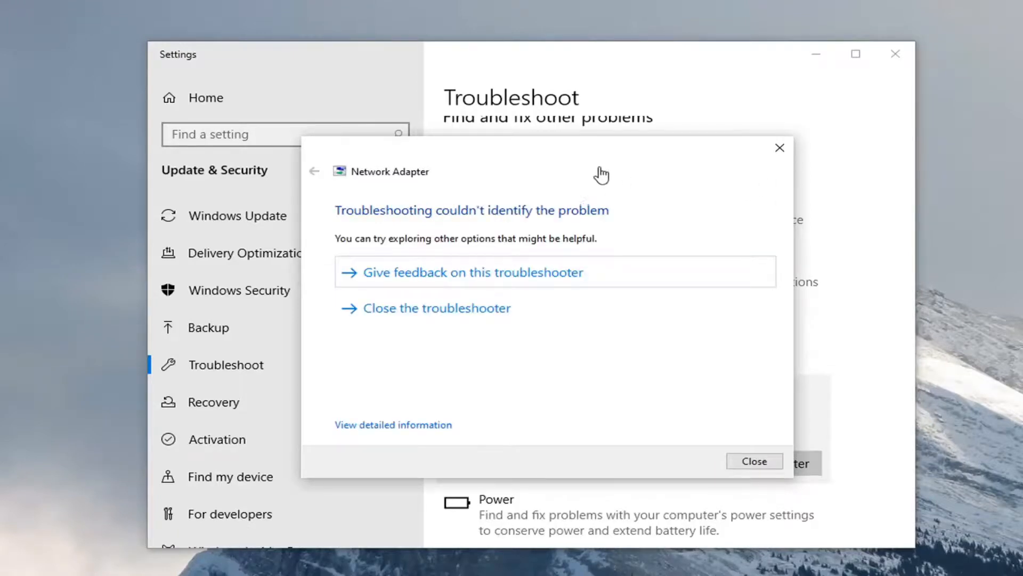
mouse_move(519, 274)
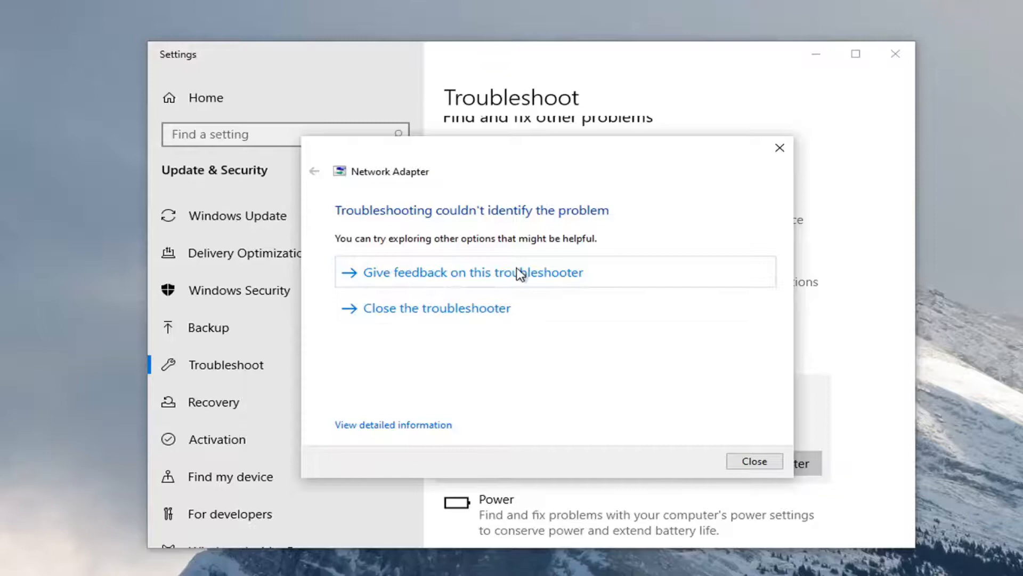
mouse_move(708, 442)
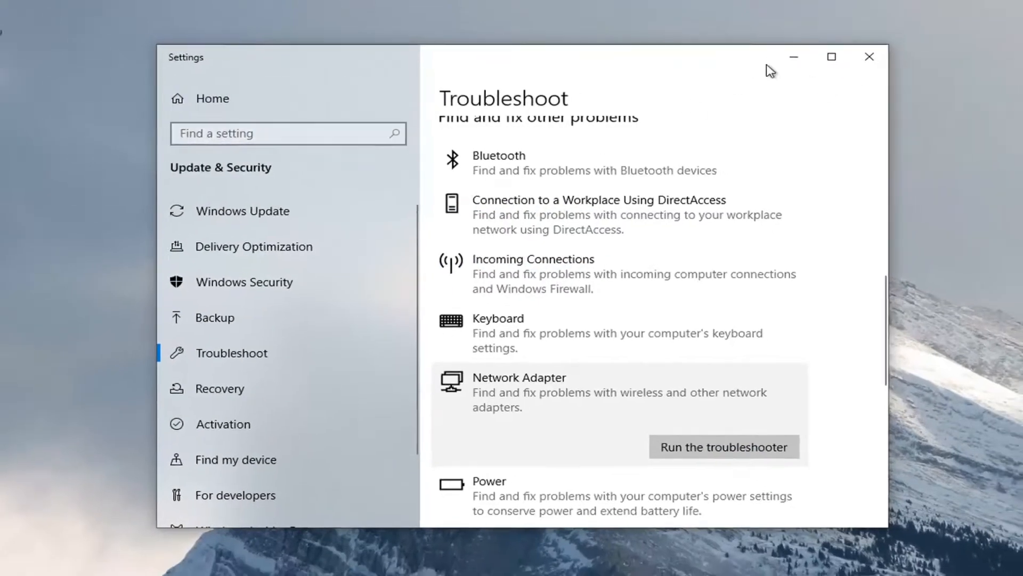
left_click(868, 56)
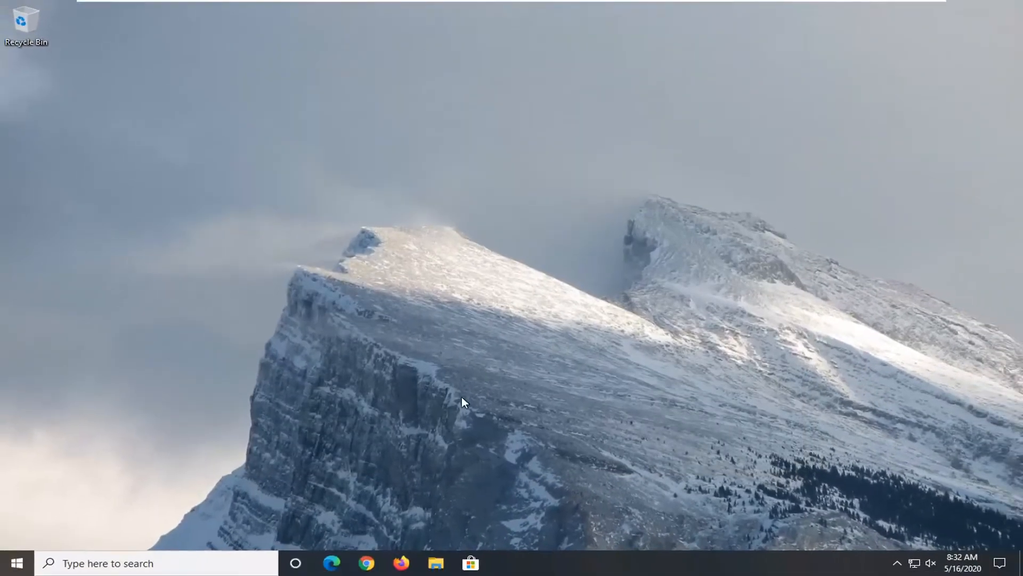